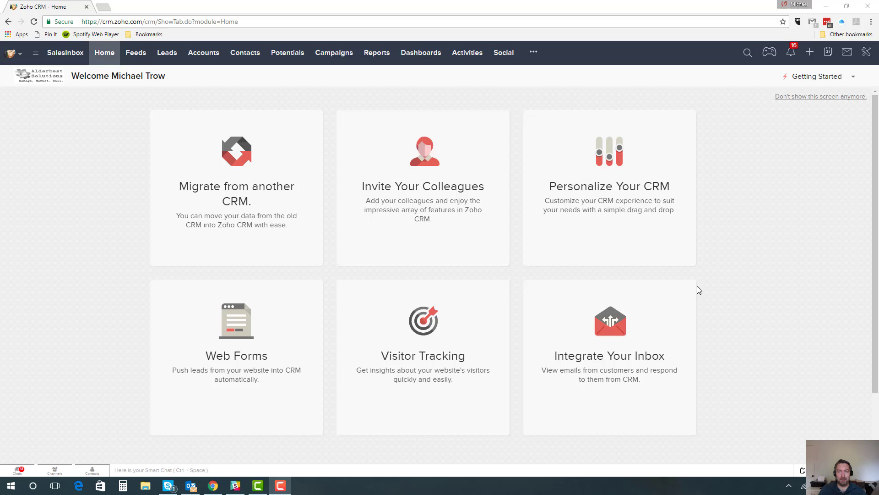
{"action": "mouse_move", "coordinate": [516, 200]}
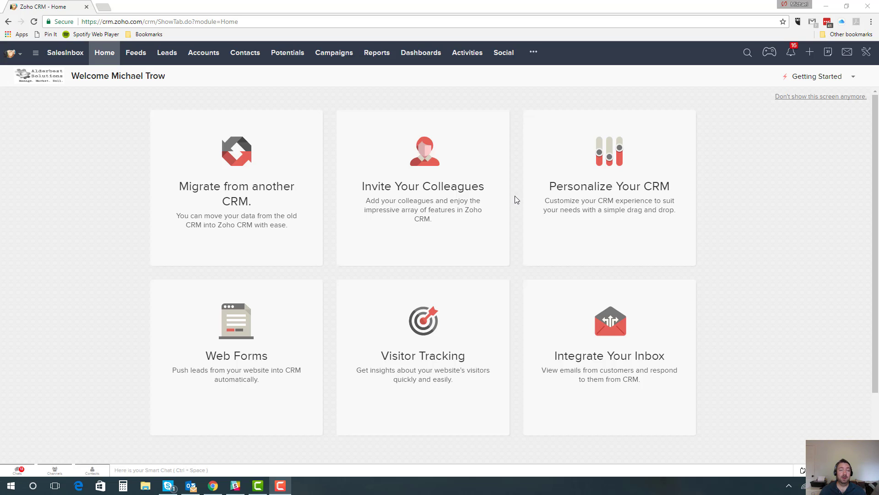
Switch the home page from Getting Started to the personal custom home page view
{"action": "left_click", "coordinate": [818, 77]}
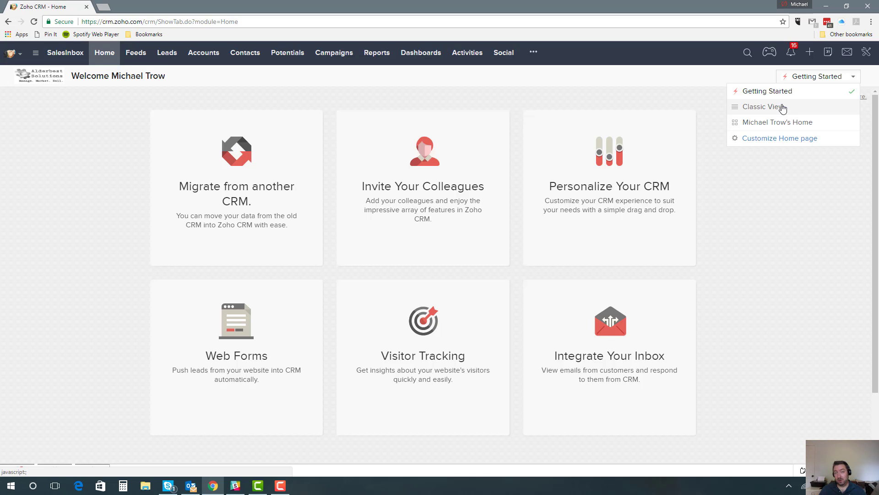
{"action": "mouse_move", "coordinate": [785, 123]}
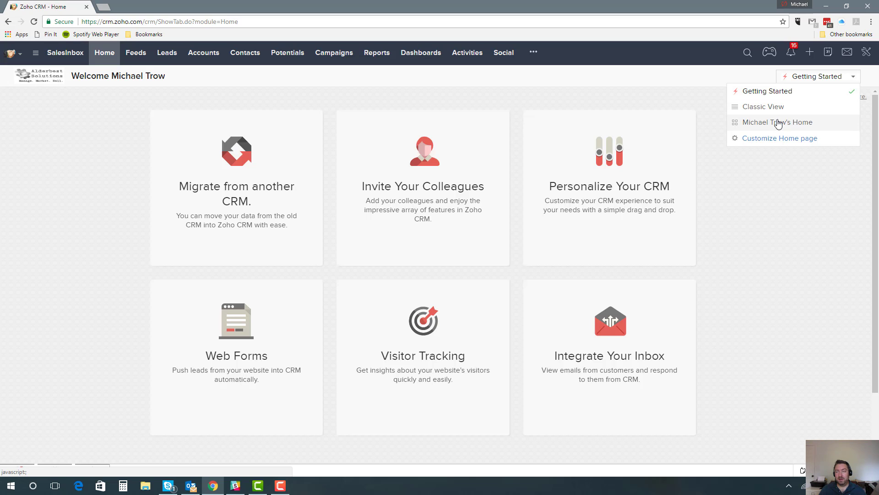
{"action": "left_click", "coordinate": [777, 122]}
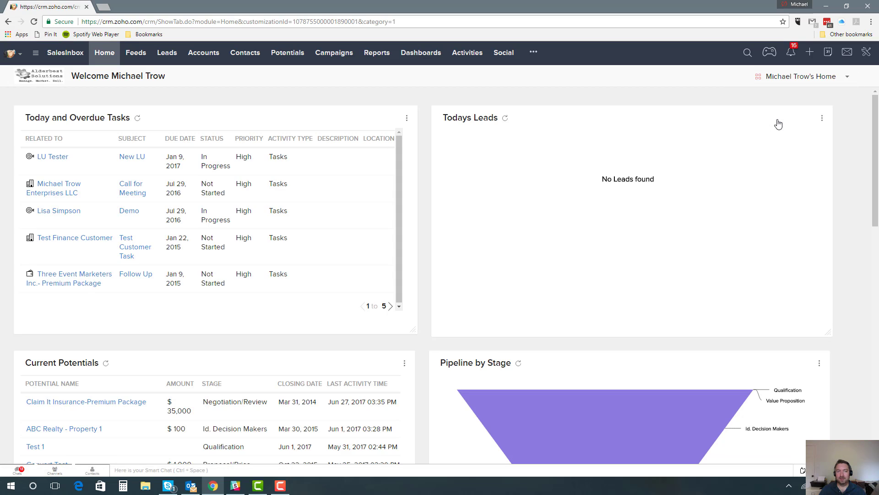
{"action": "mouse_move", "coordinate": [422, 139]}
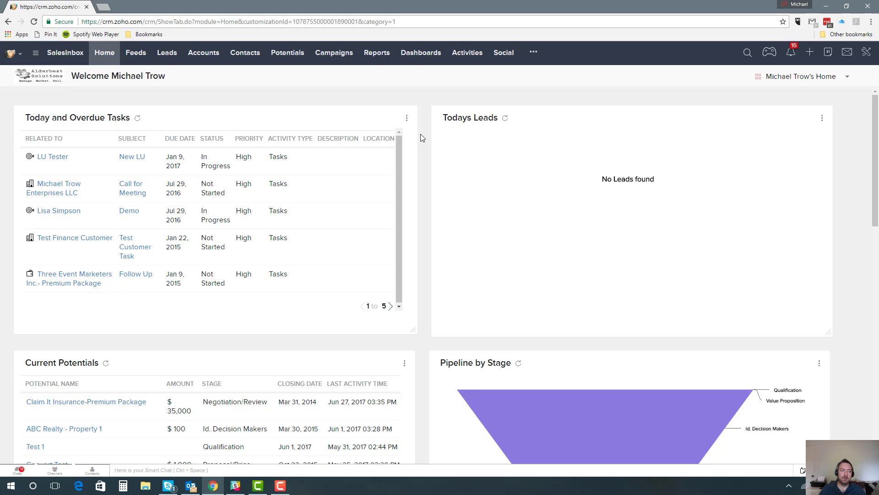
{"action": "mouse_move", "coordinate": [132, 98]}
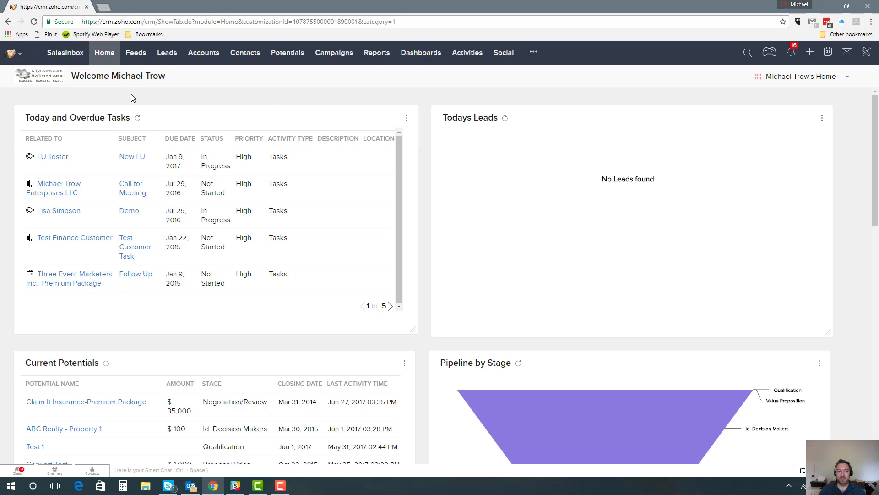
{"action": "mouse_move", "coordinate": [95, 120]}
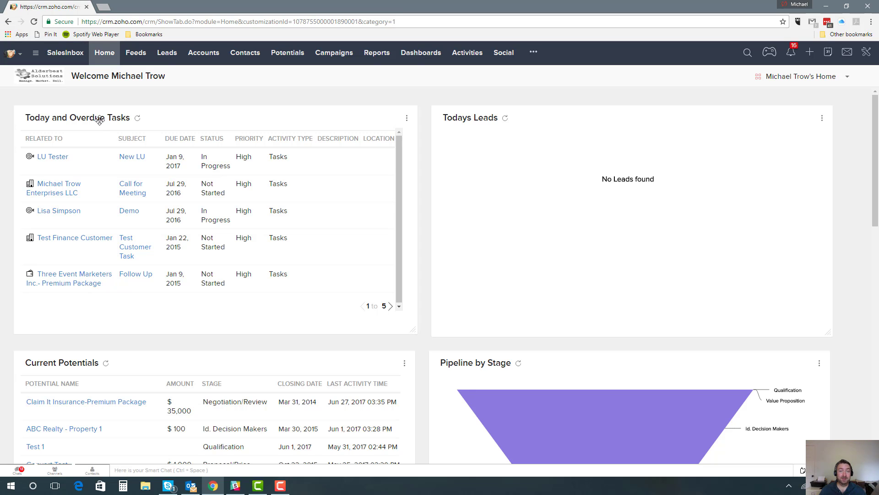
{"action": "mouse_move", "coordinate": [145, 174]}
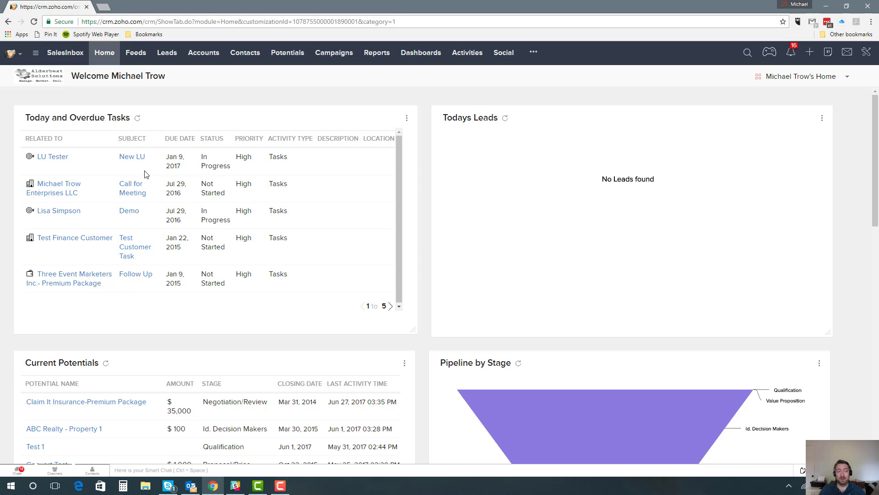
{"action": "mouse_move", "coordinate": [141, 173]}
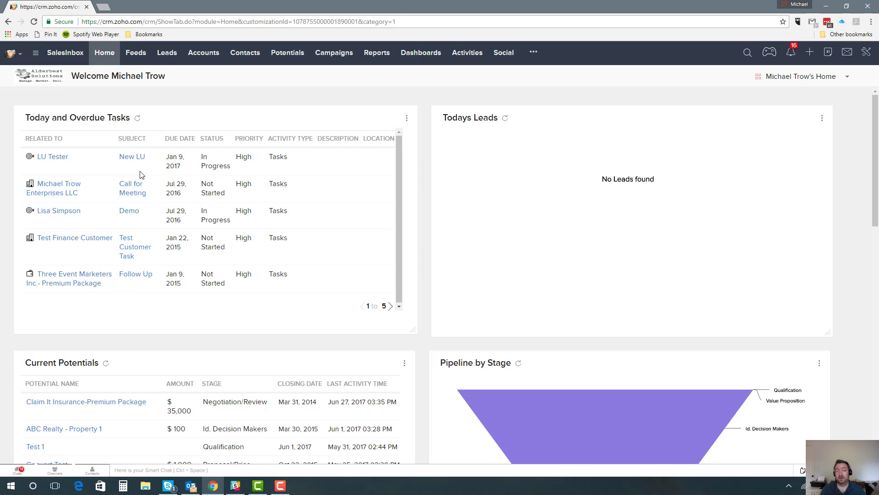
{"action": "mouse_move", "coordinate": [169, 425]}
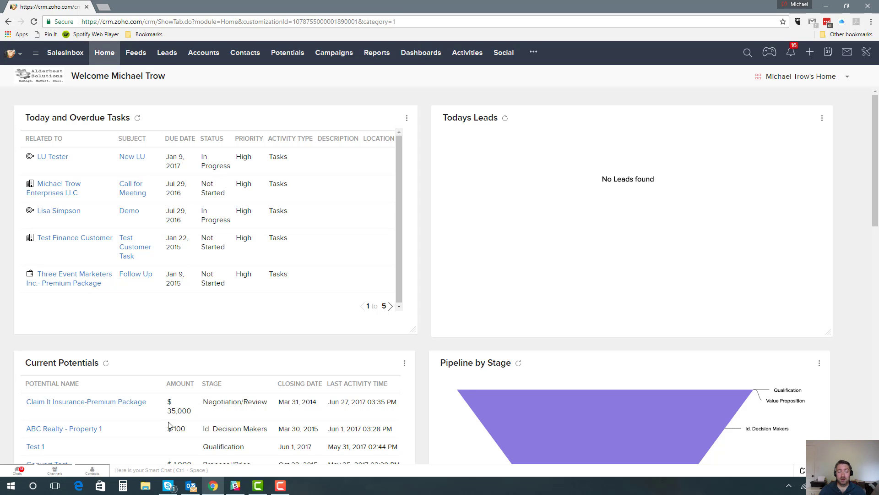
{"action": "mouse_move", "coordinate": [114, 387]}
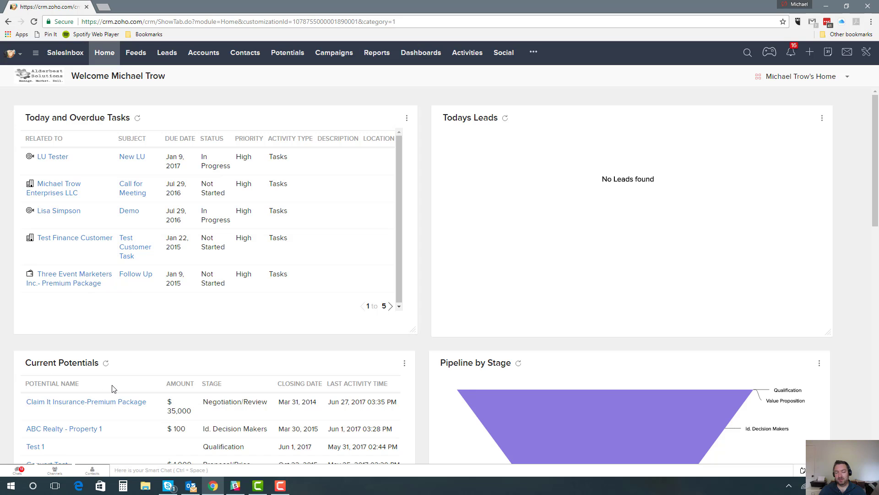
{"action": "mouse_move", "coordinate": [139, 391]}
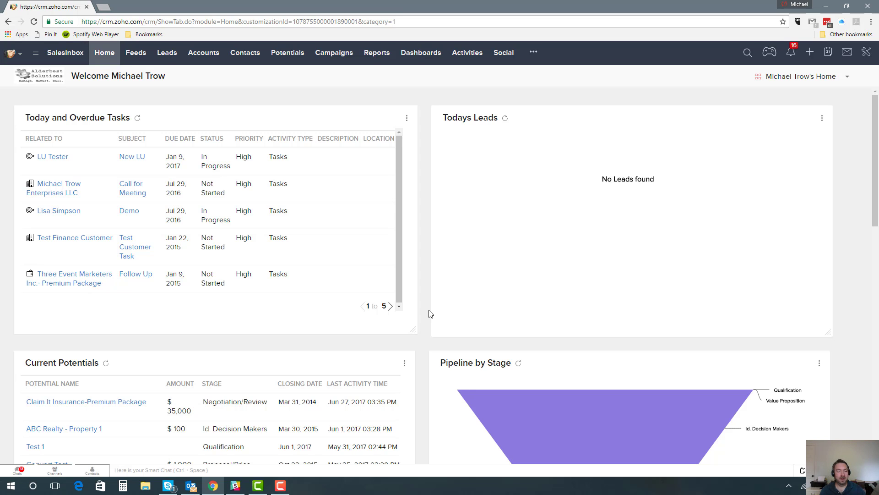
{"action": "mouse_move", "coordinate": [444, 183]}
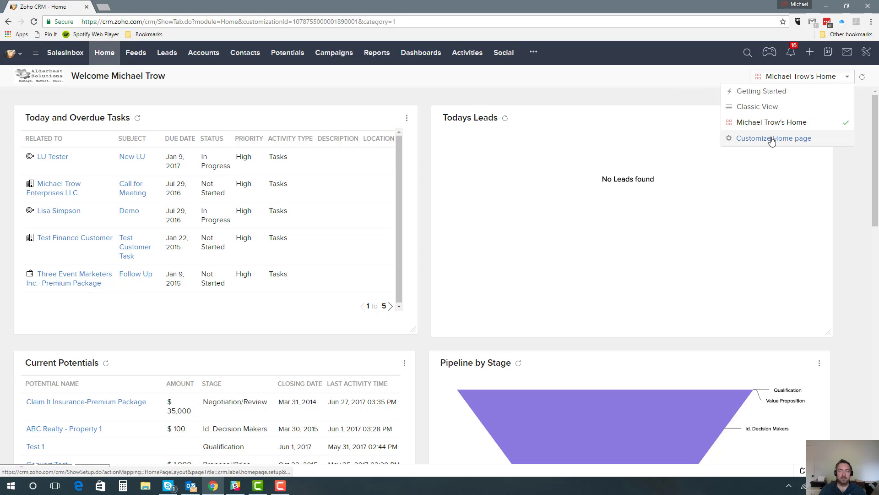
{"action": "mouse_move", "coordinate": [772, 141]}
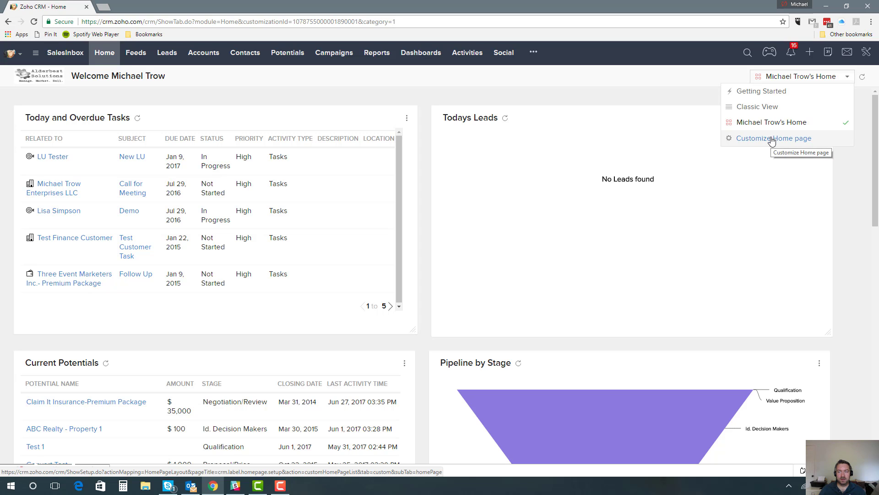
Choose Customize Home page from the home view dropdown
{"action": "left_click", "coordinate": [775, 138]}
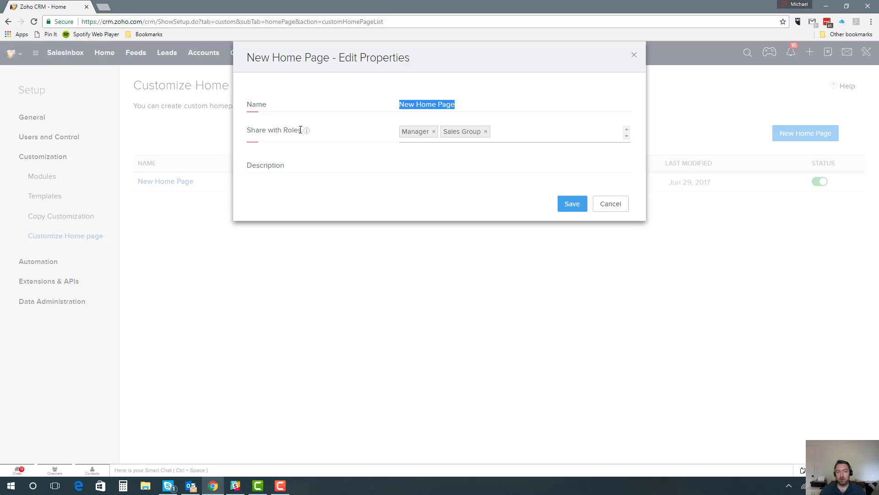
{"action": "mouse_move", "coordinate": [329, 138]}
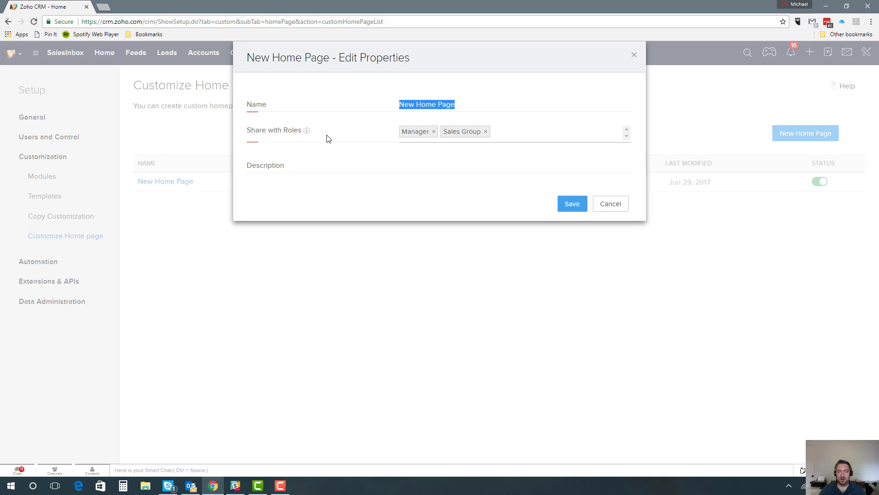
{"action": "mouse_move", "coordinate": [415, 135]}
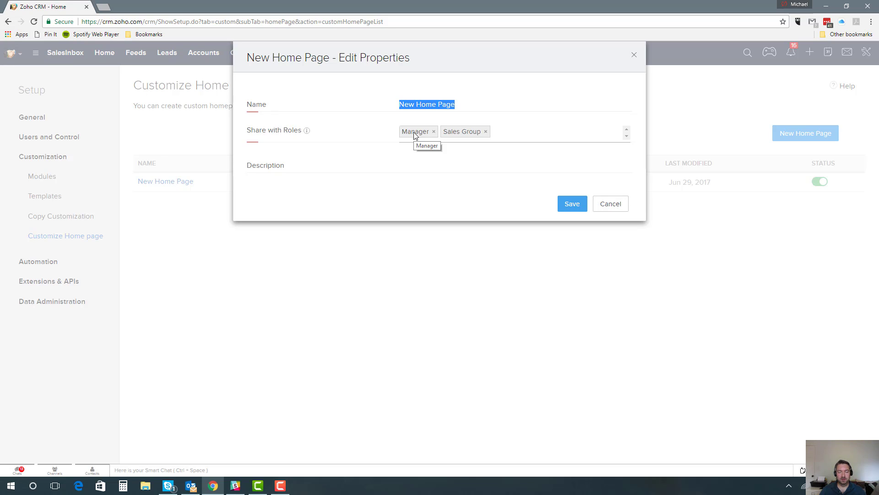
{"action": "mouse_move", "coordinate": [612, 207]}
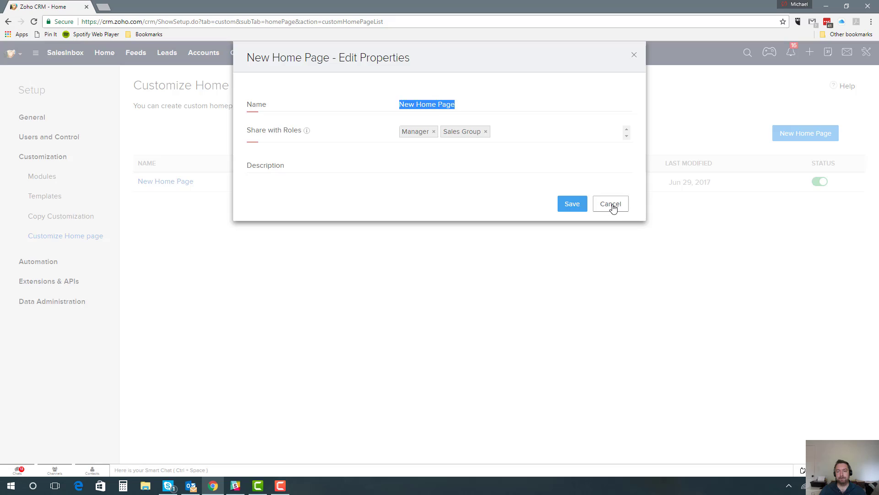
Cancel the New Home Page Edit Properties dialog without changing the Manager and Sales Group sharing
{"action": "left_click", "coordinate": [611, 204]}
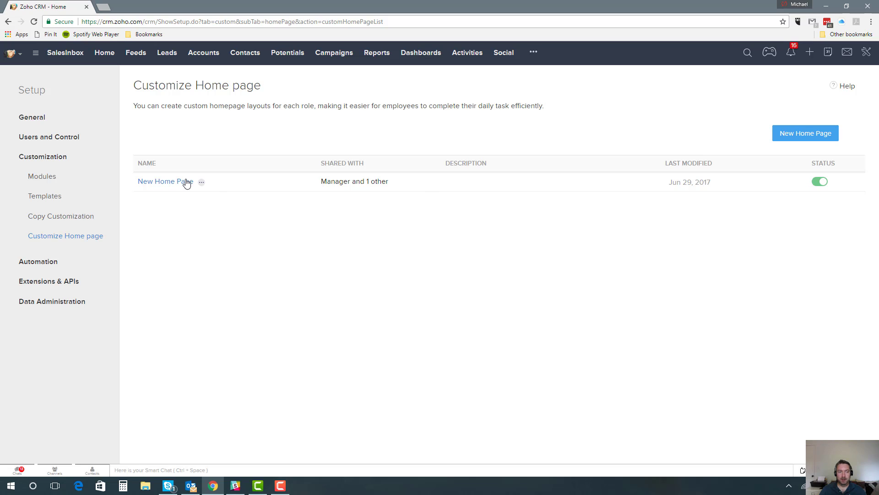
Open New Home Page from the custom home page list for layout editing
{"action": "left_click", "coordinate": [164, 181]}
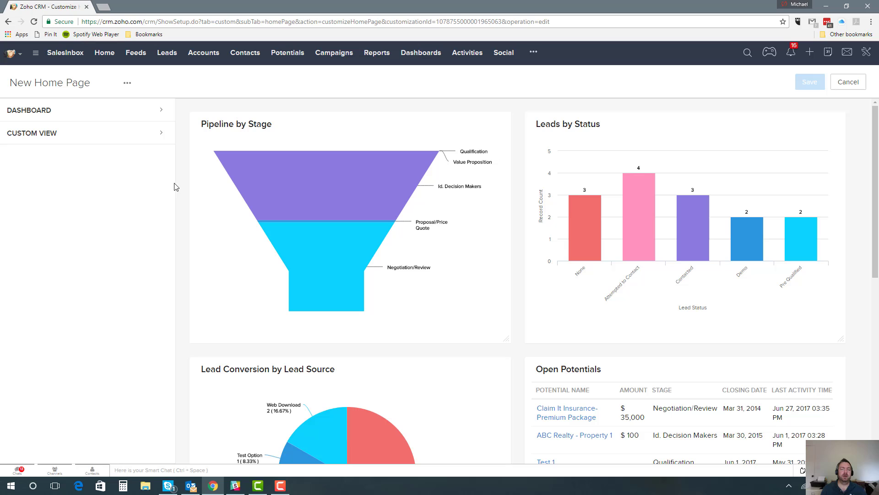
{"action": "mouse_move", "coordinate": [155, 191]}
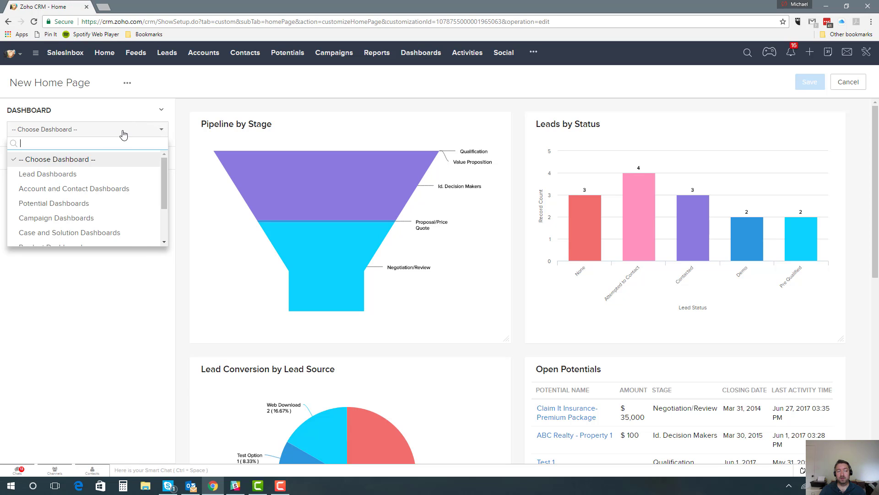
Add Leads by Source and Leads by Status from Lead Dashboards and save New Home Page
{"action": "left_click", "coordinate": [48, 173]}
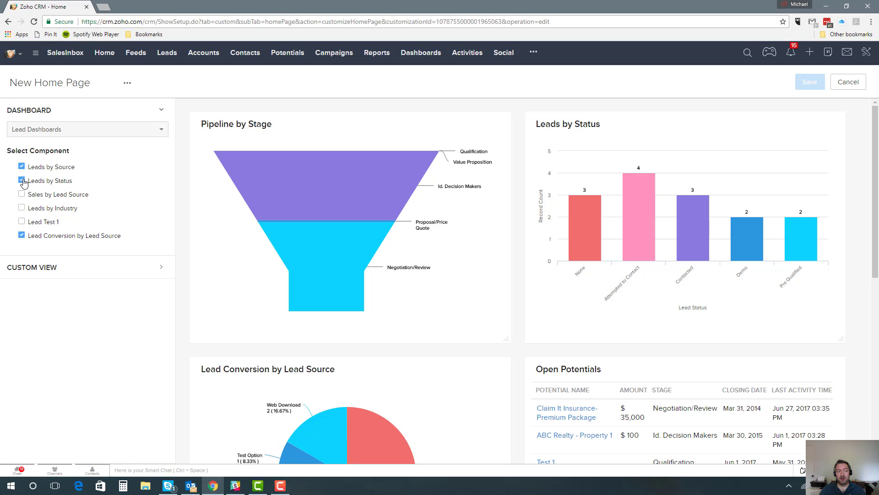
{"action": "left_click", "coordinate": [22, 180]}
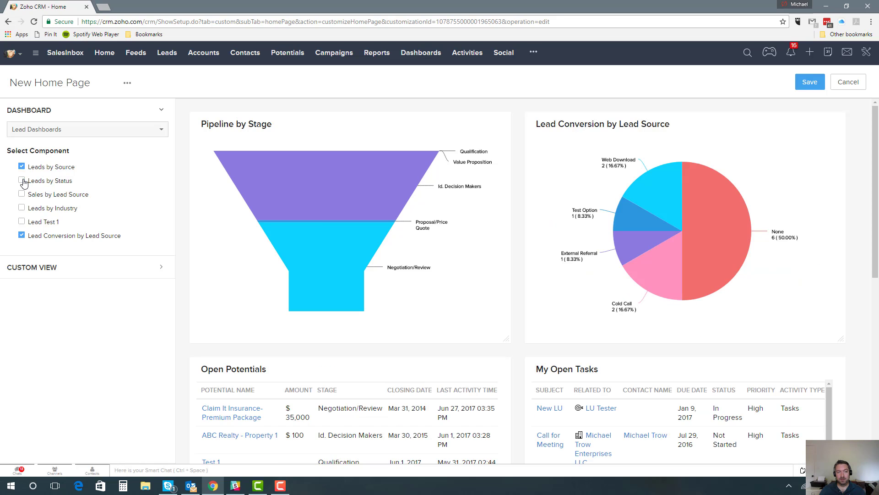
{"action": "left_click", "coordinate": [22, 180]}
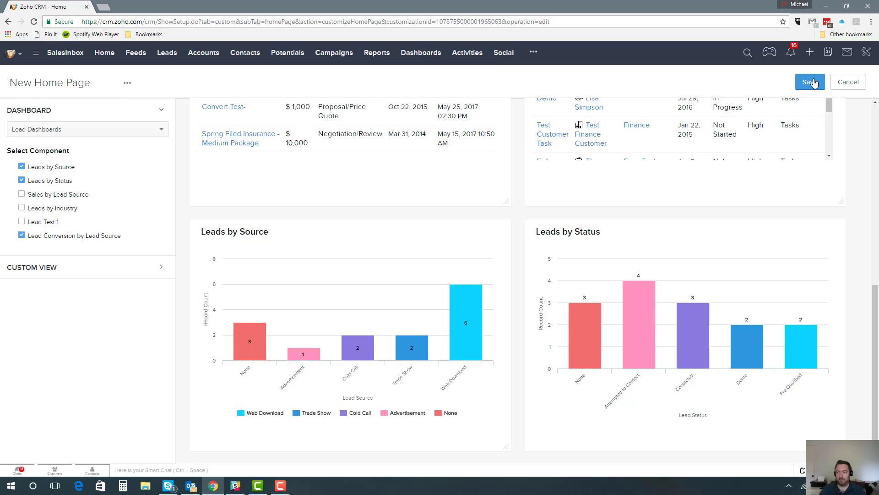
{"action": "left_click", "coordinate": [809, 82]}
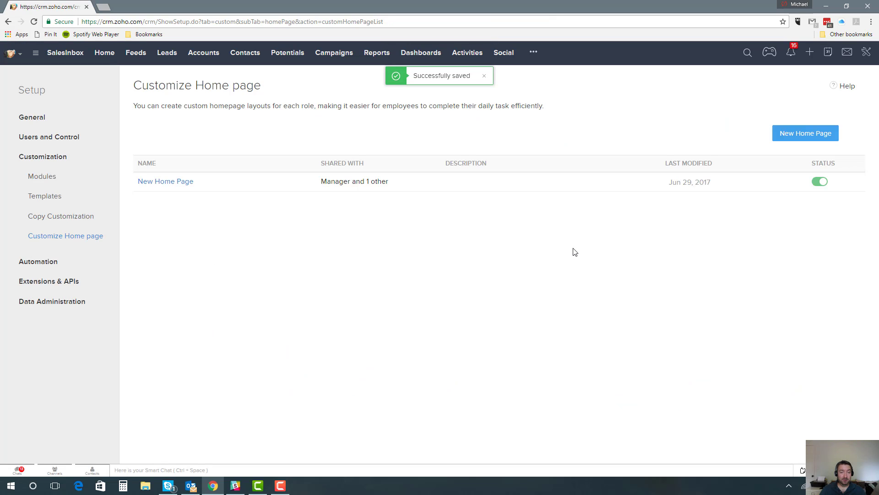
{"action": "mouse_move", "coordinate": [341, 192]}
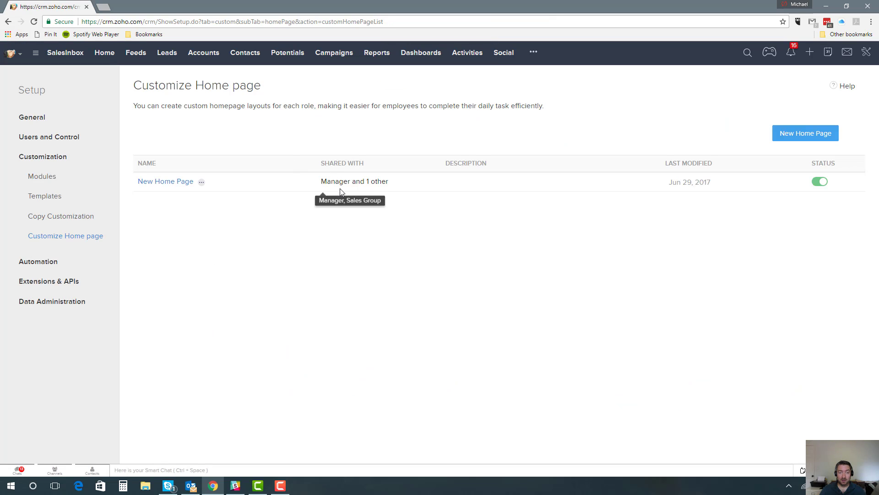